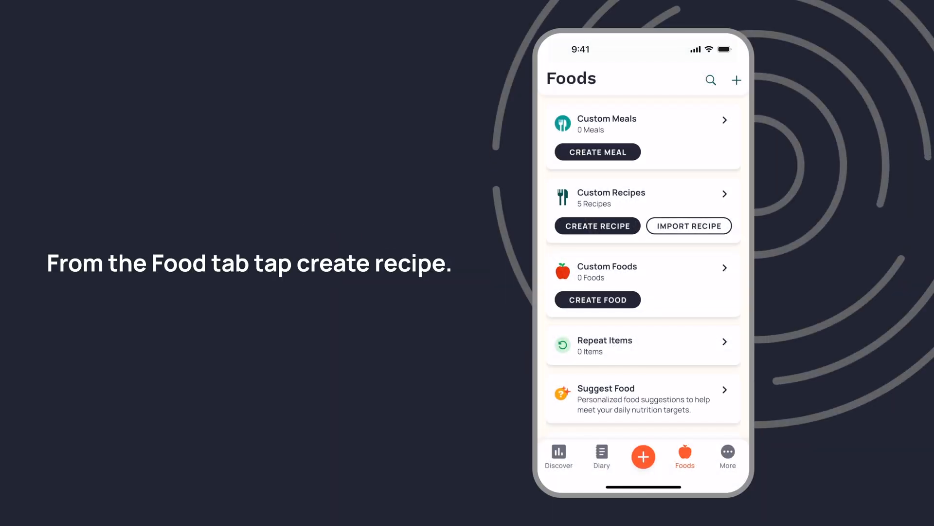
Create a recipe named 'Tomato Soup' and add 3 cups of chopped raw tomato as its ingredient.
click(597, 226)
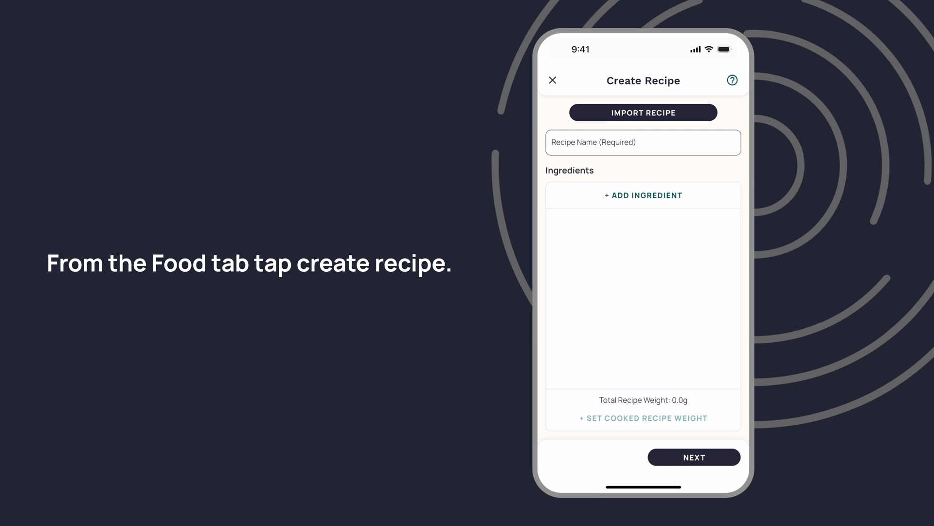
text(Tomato Soup)
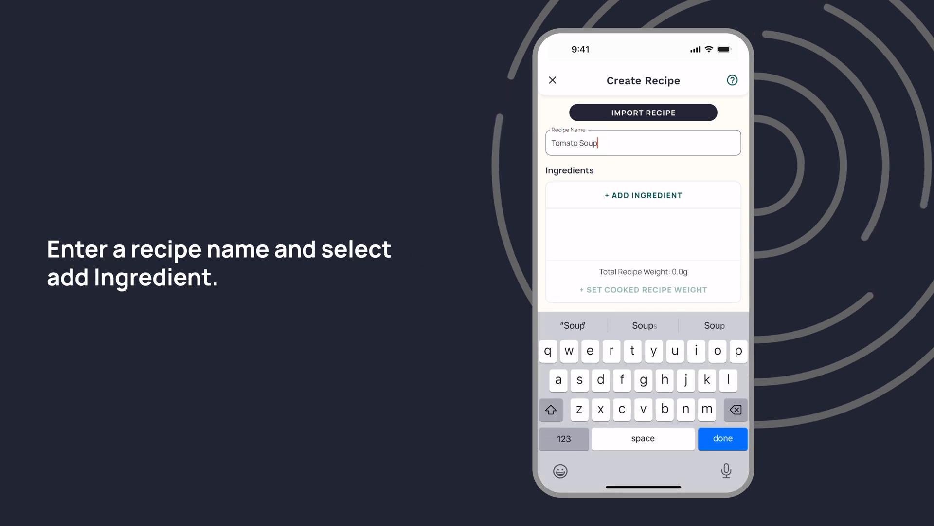
click(644, 195)
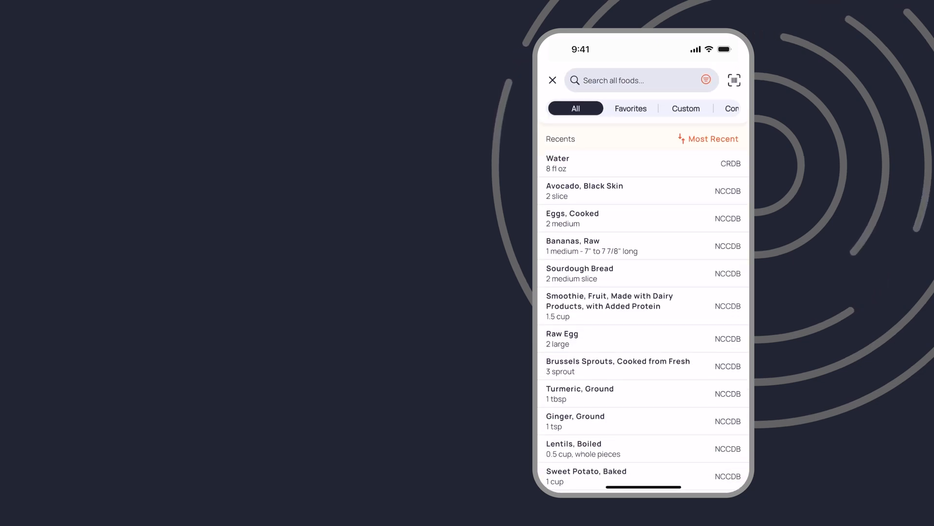
click(640, 80)
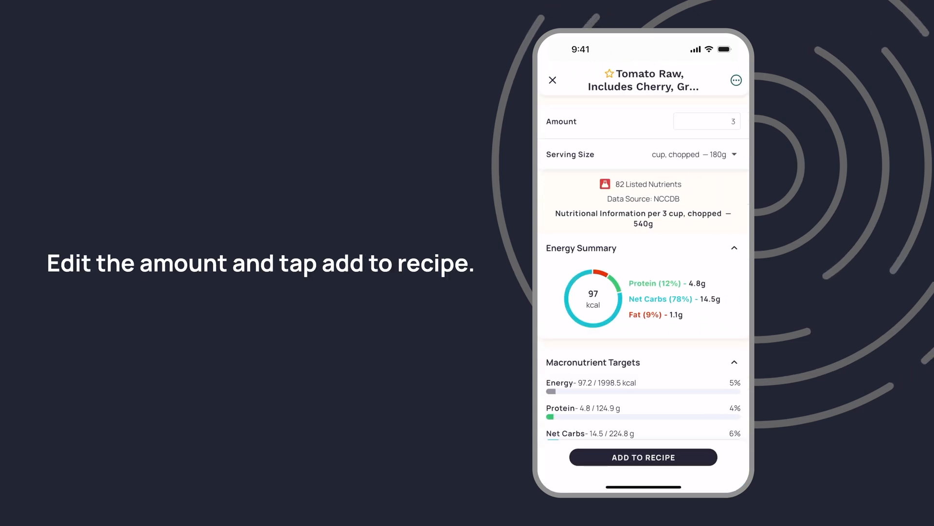
click(643, 457)
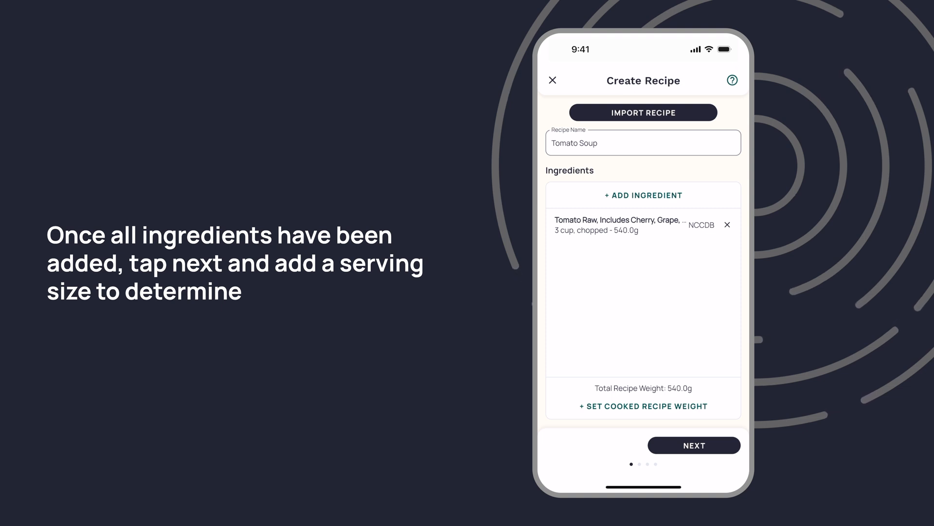
Choose servings-based sizing with Advanced Serving Sizes on and add another serving size.
click(694, 446)
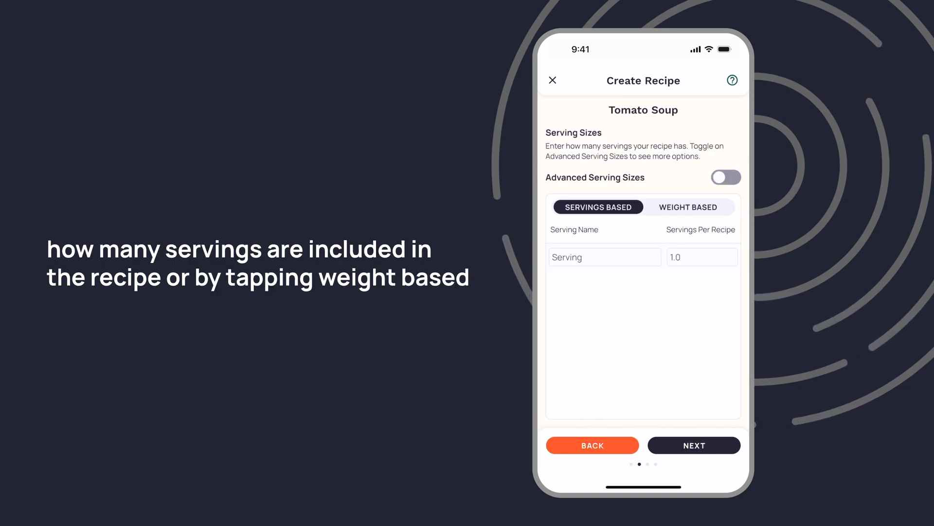
click(688, 207)
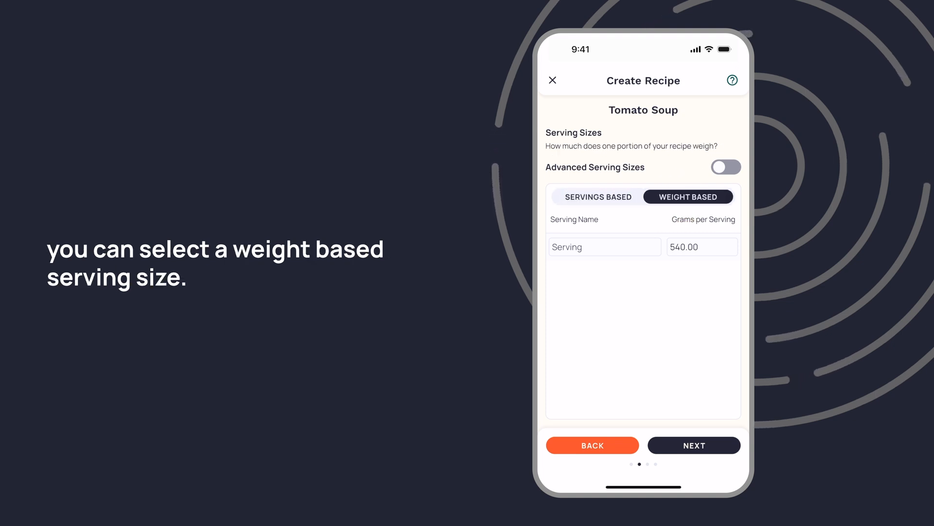
click(598, 196)
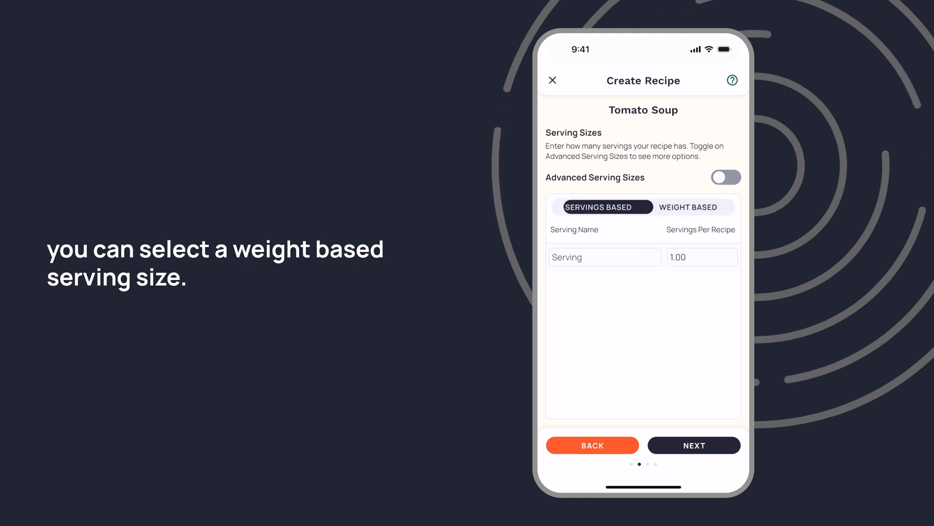
click(726, 177)
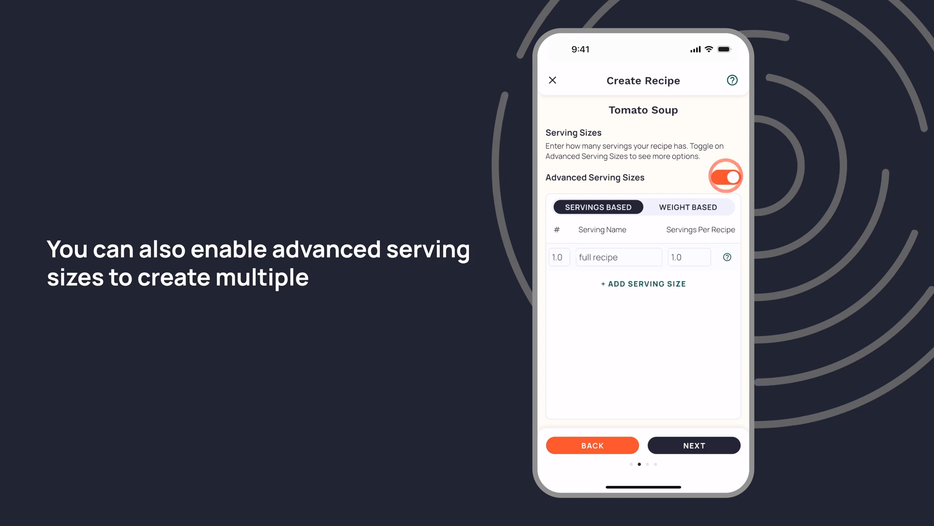
click(644, 284)
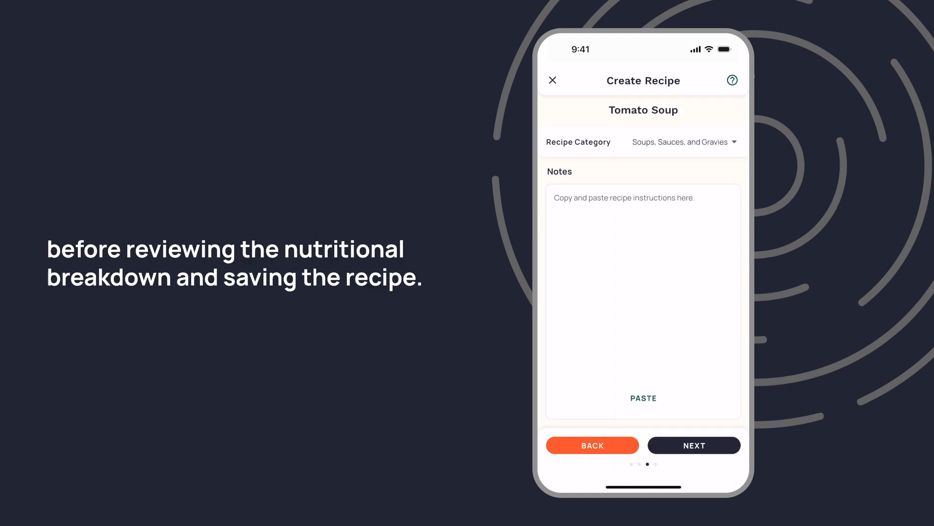
Save Tomato Soup and log 1 Big Bowl (16.2 kcal) to today's Lunch diary.
click(694, 445)
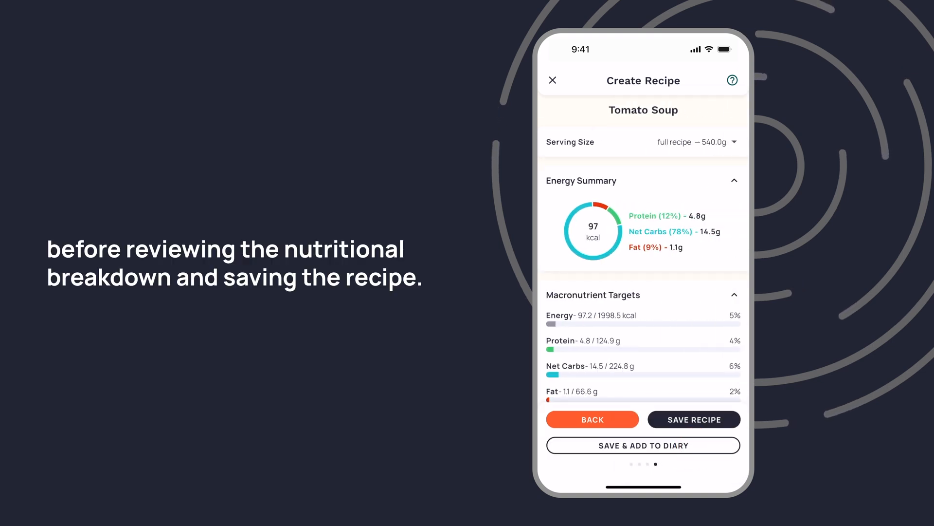
click(694, 419)
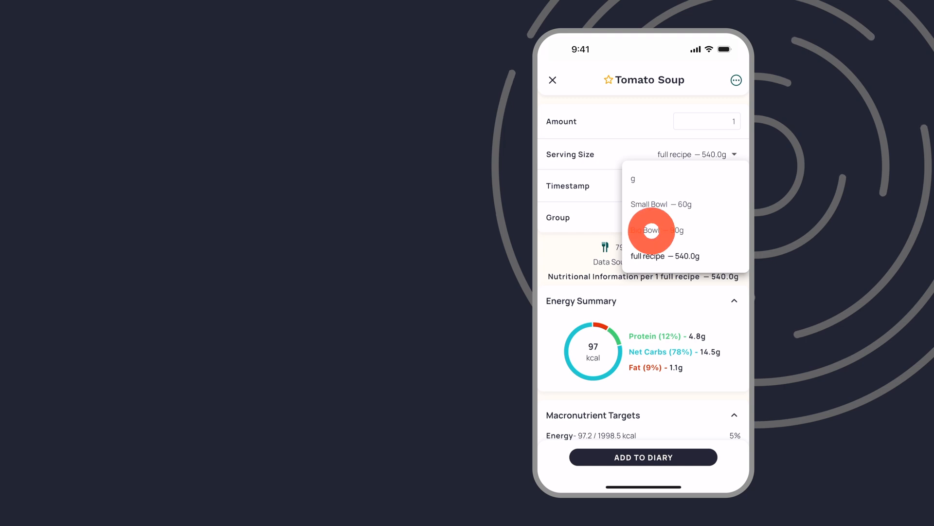
click(652, 230)
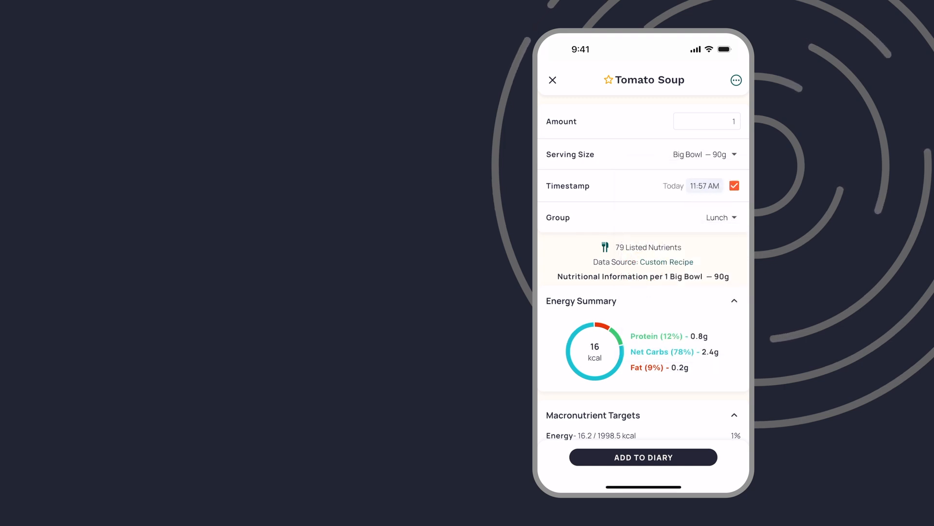
click(643, 457)
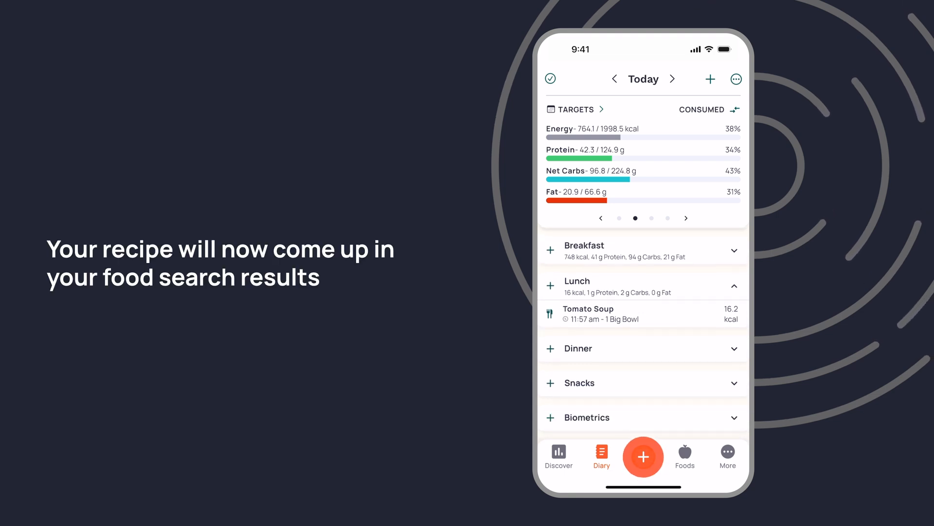
Search foods for 'tomato soup', select the custom recipe result, then view the Custom Recipes list.
click(644, 456)
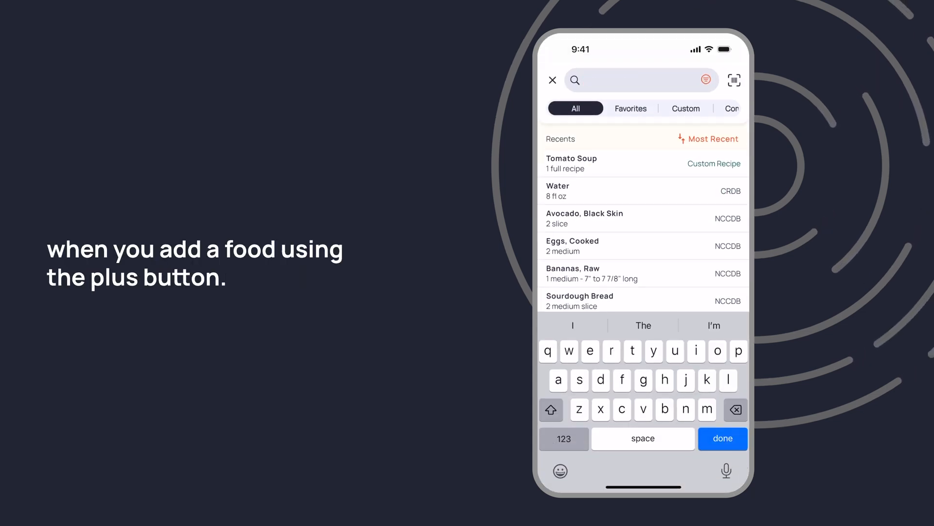
text(tomato soup)
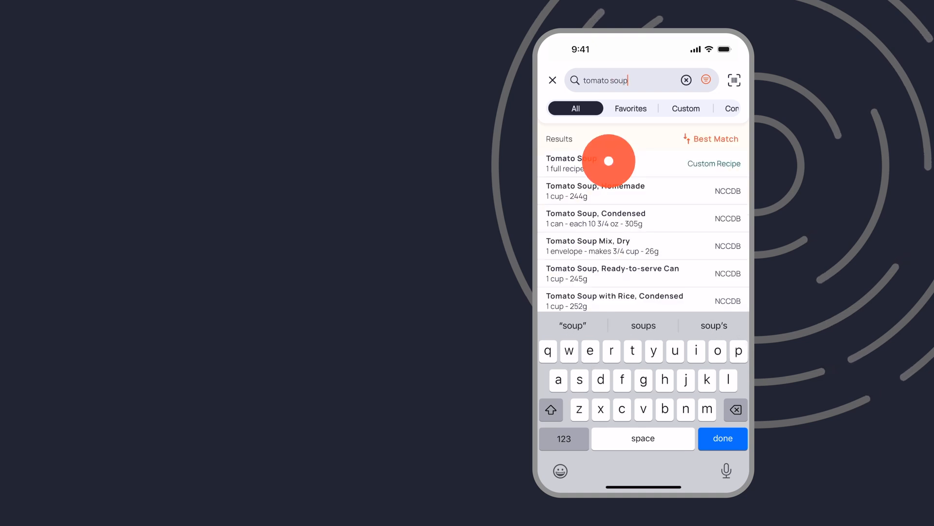
click(552, 81)
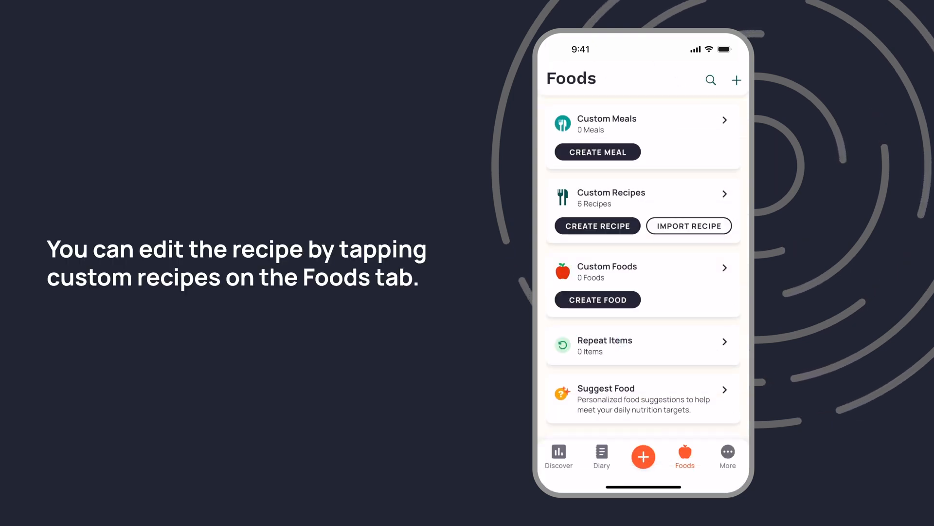
click(612, 193)
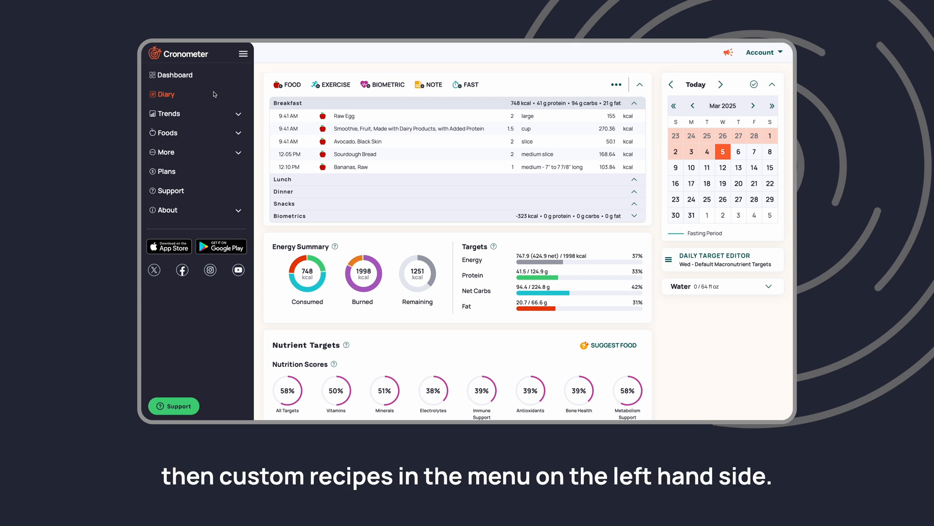
From web Custom Recipes, add a new recipe and begin naming it 'Tomato S'.
click(168, 132)
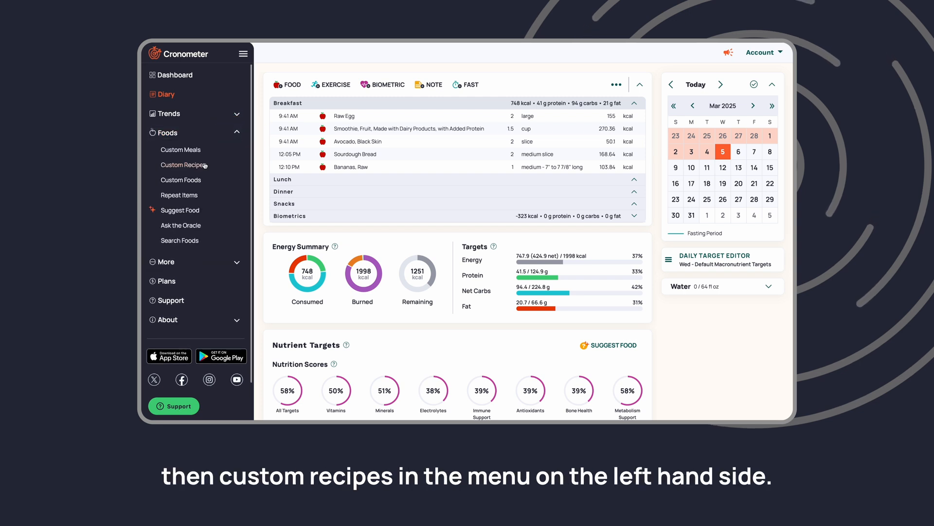
click(183, 165)
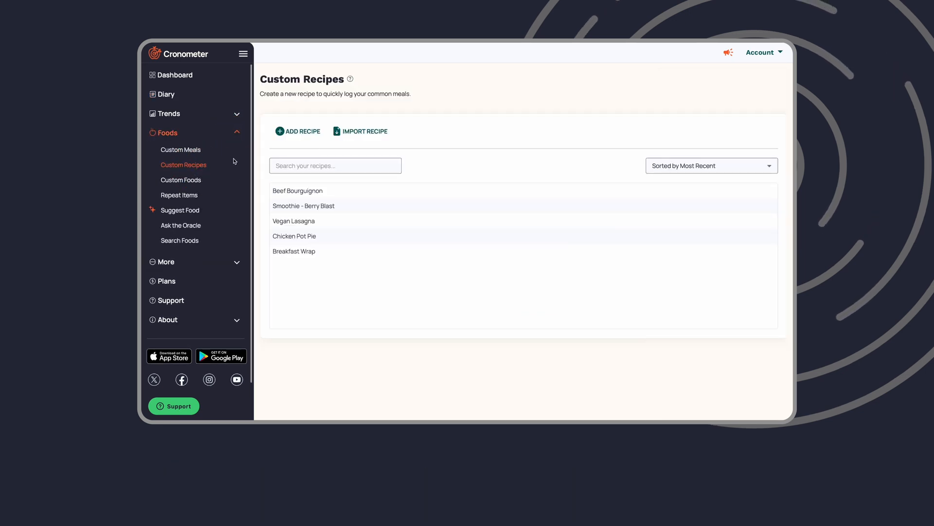
click(298, 131)
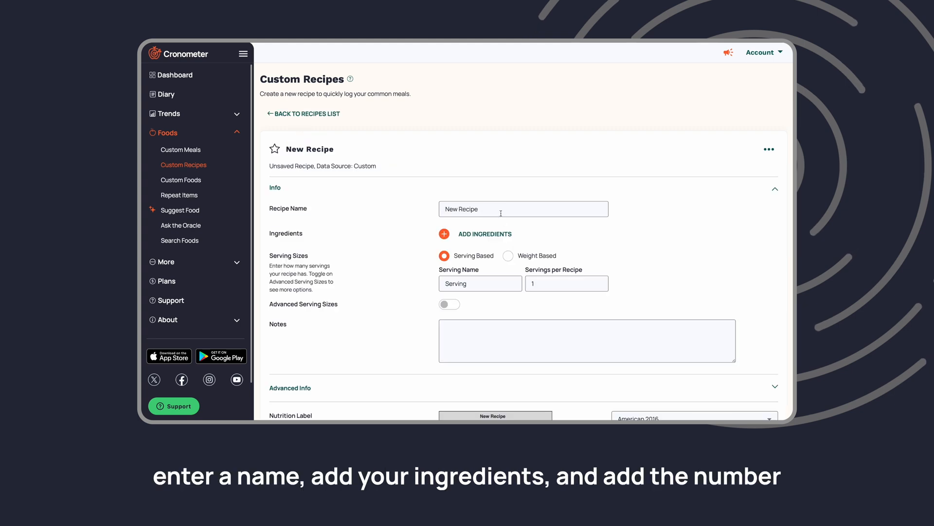
text(Tomato S)
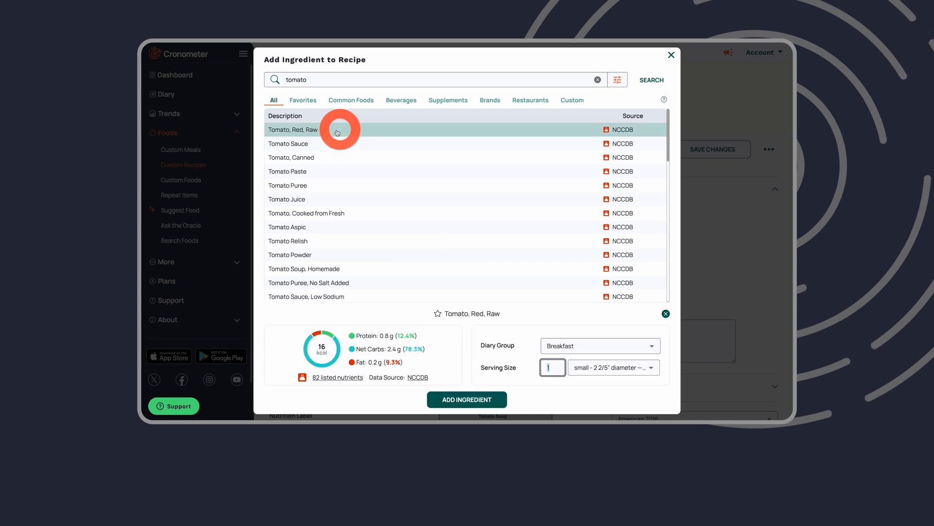
Add the tomato, set serving 'Large Bowl' with 4 servings per recipe, review nutrition and save.
click(466, 399)
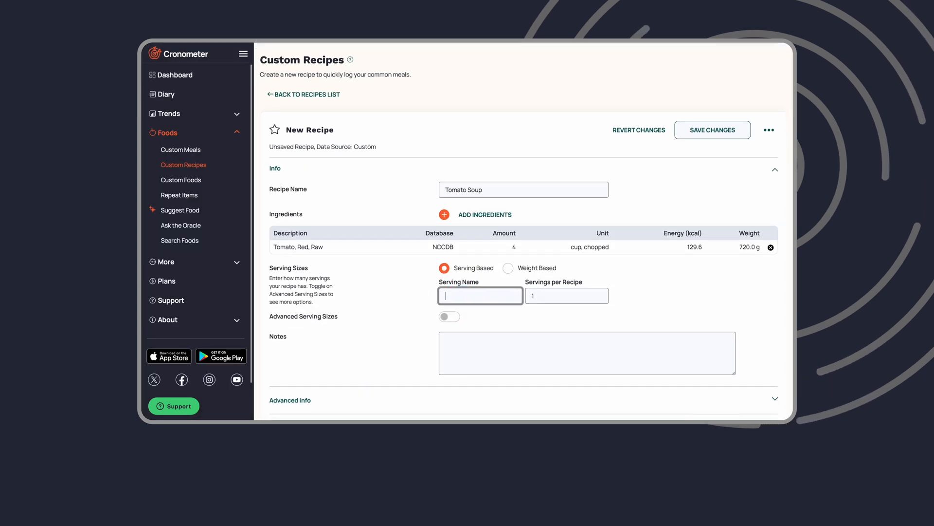
text(Large Bowl)
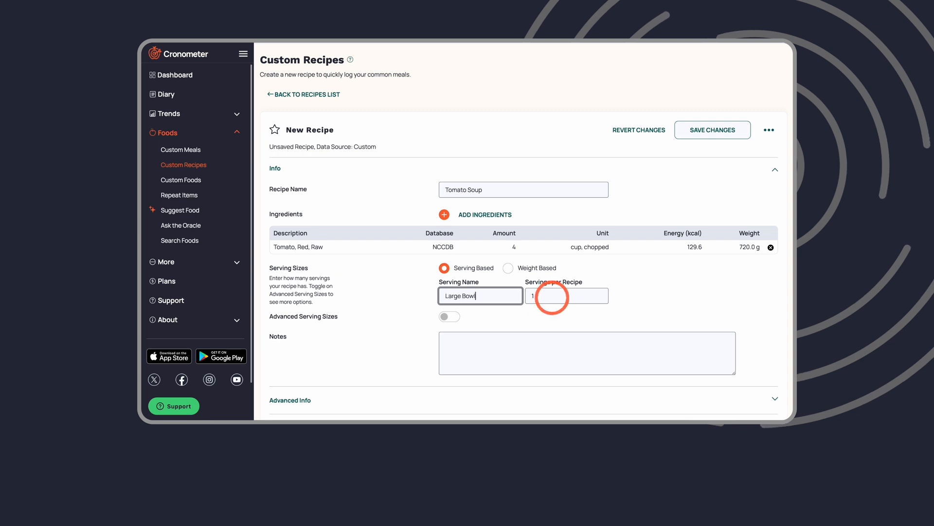
text(4)
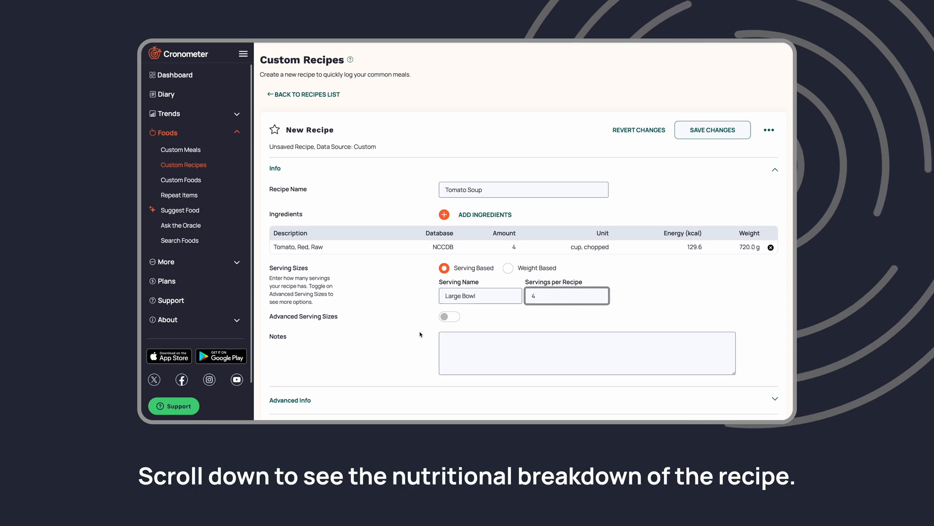
scroll(down, 3)
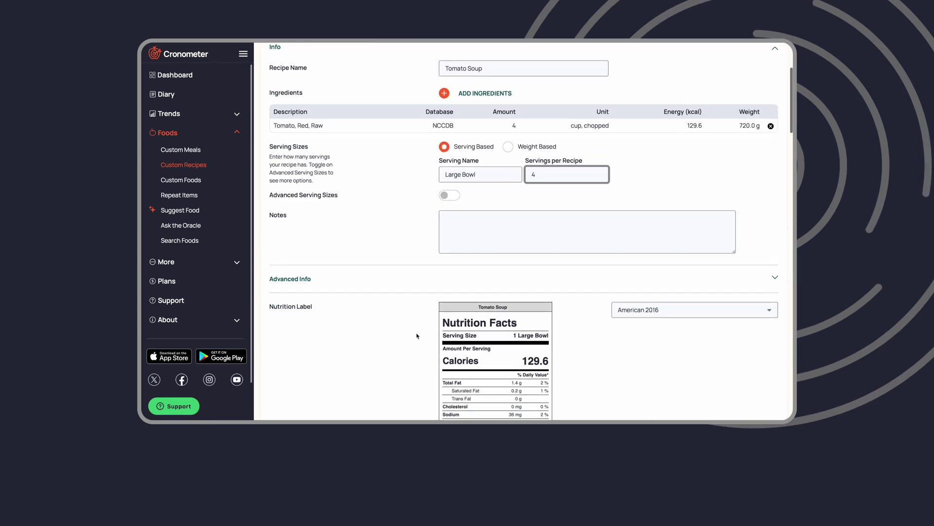
scroll(down, 3)
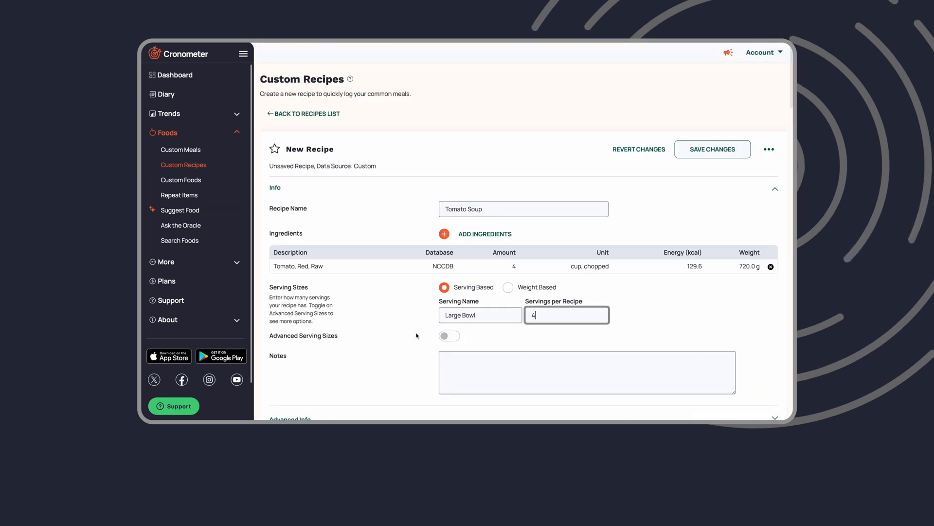
click(712, 149)
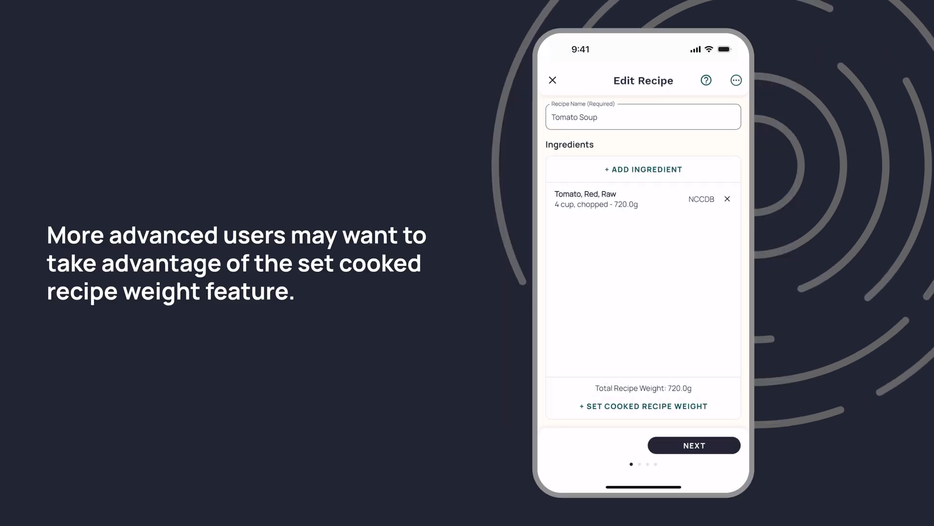
Set the cooked recipe weight to 700 g and save it.
click(644, 406)
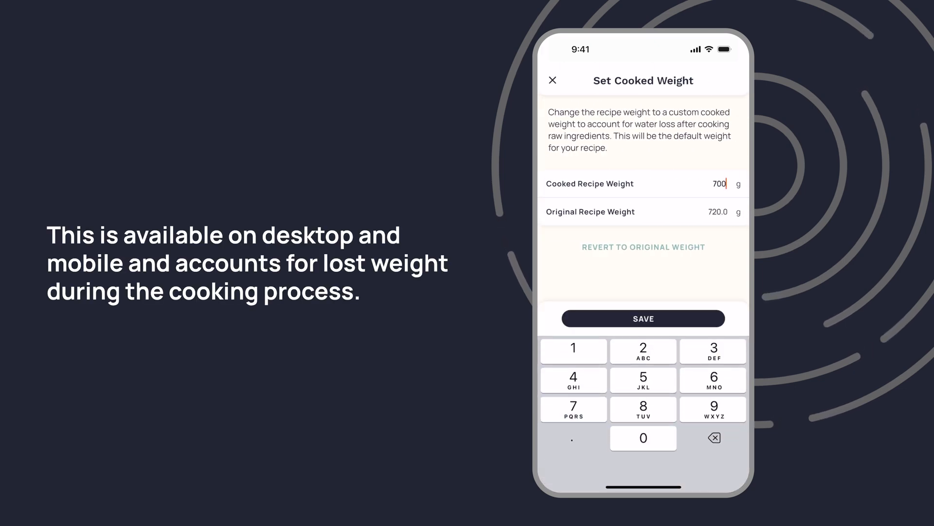
click(643, 318)
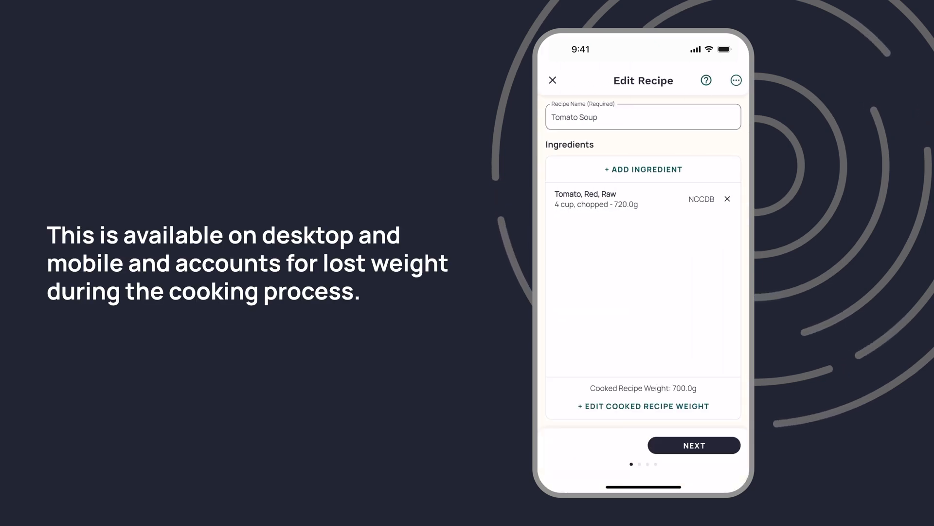